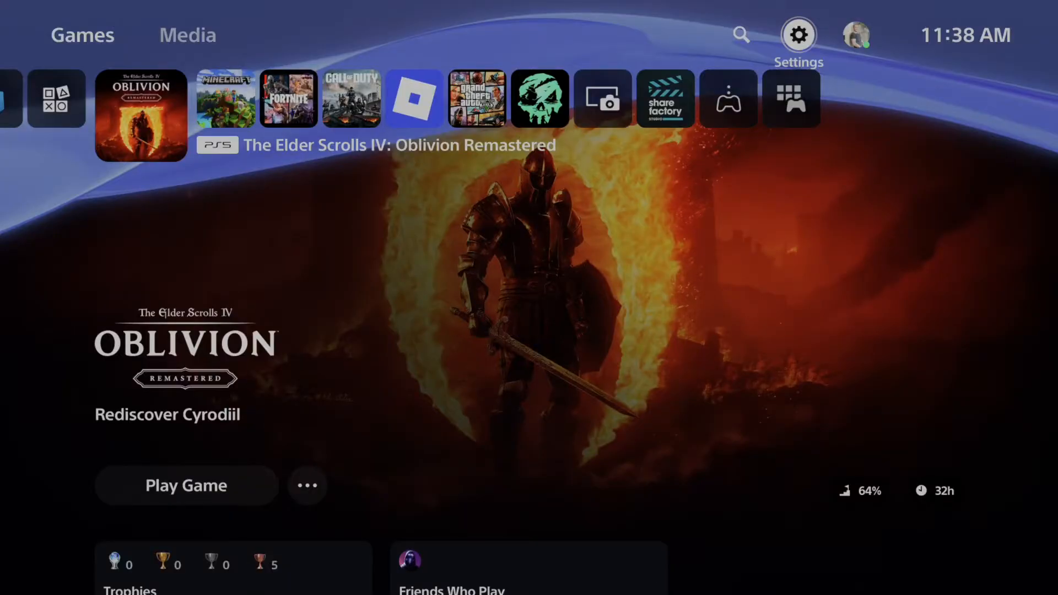
Open Settings > Storage > USB Extended Storage to show the connected SanDisk Ultra drive
left_click(799, 34)
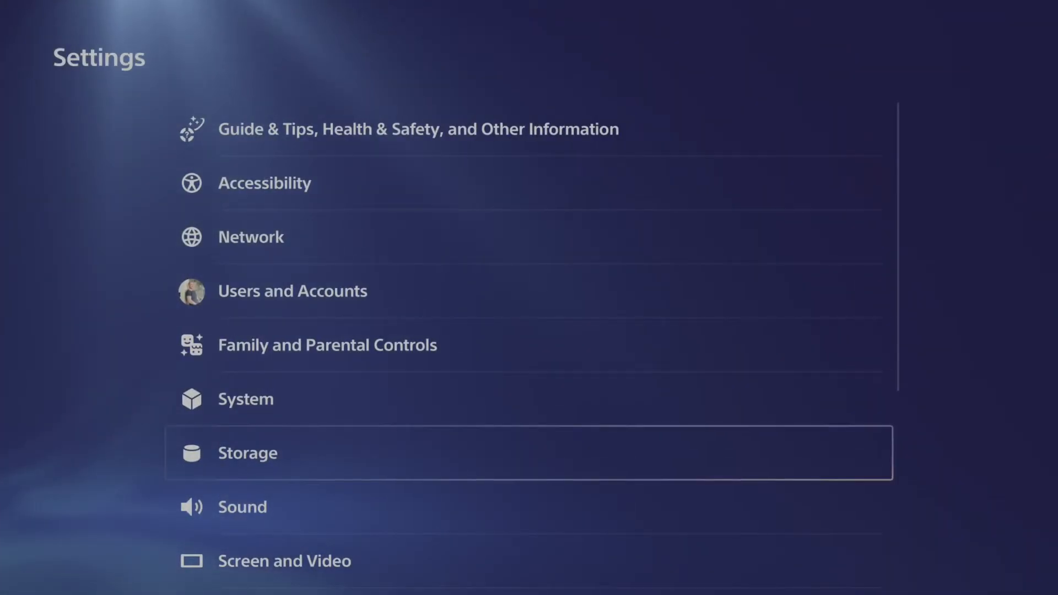
left_click(247, 453)
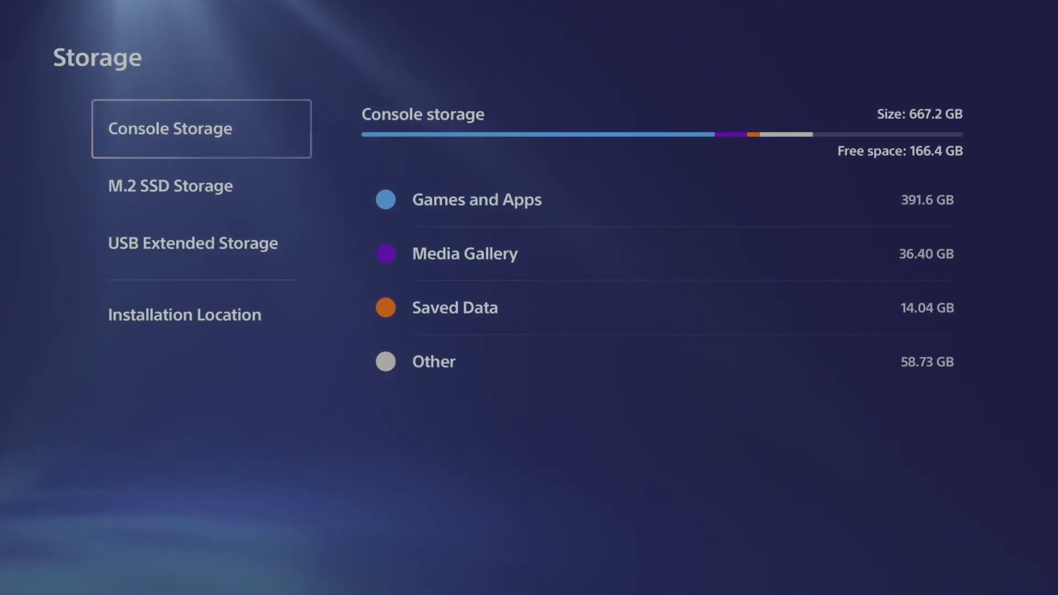
left_click(192, 243)
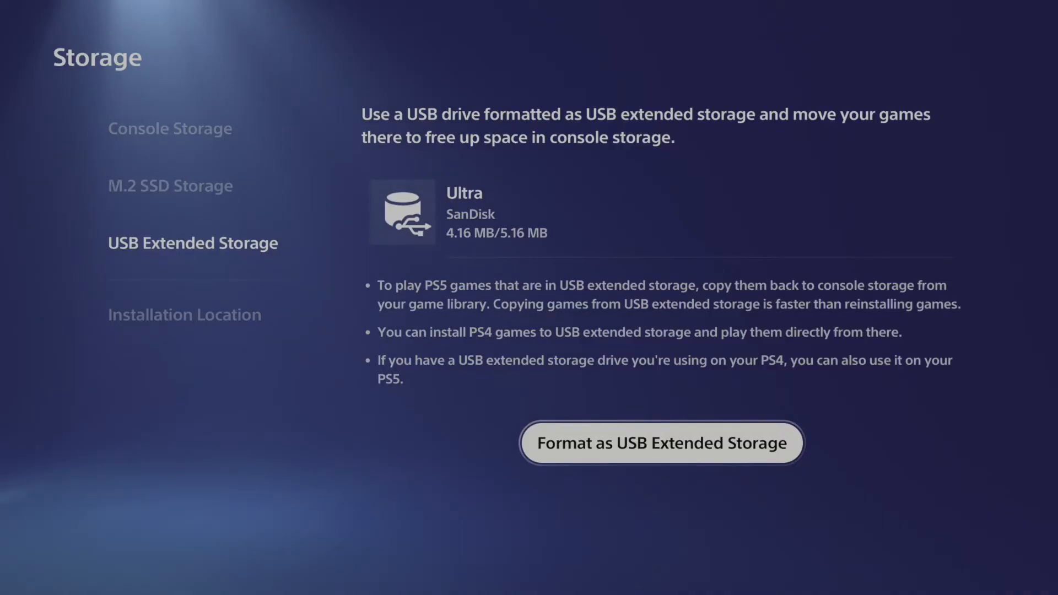
left_click(660, 443)
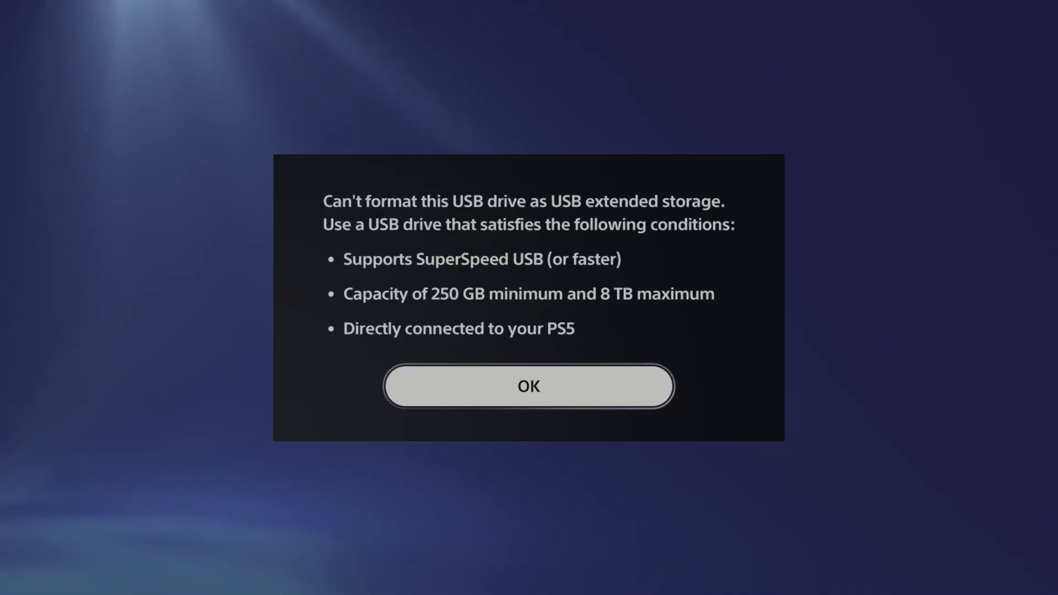
left_click(529, 386)
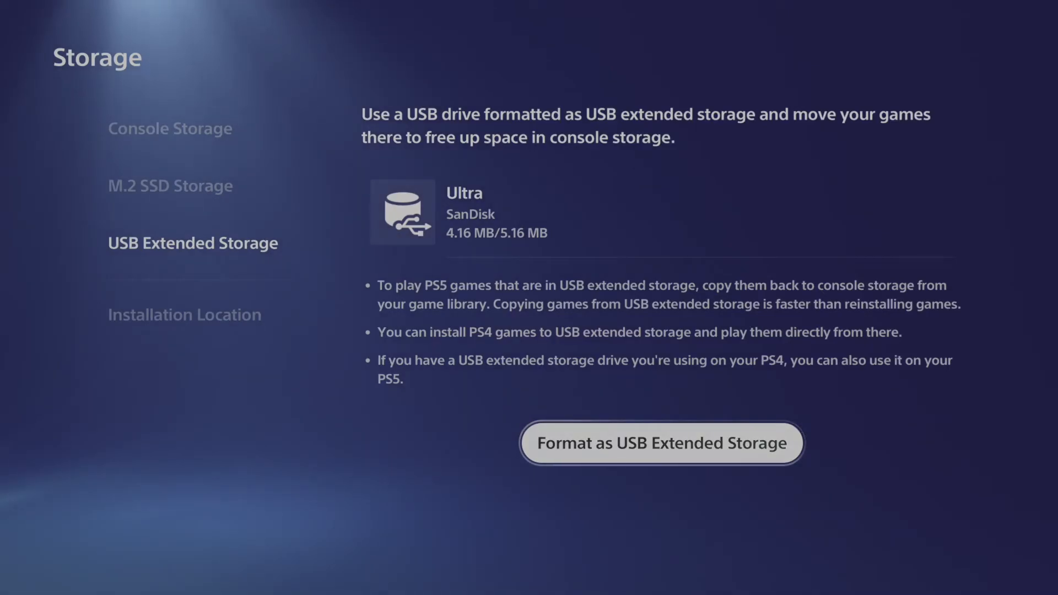
Open Installation Location, showing PS5 and PS4 games defaulting to M.2 SSD Storage
left_click(184, 314)
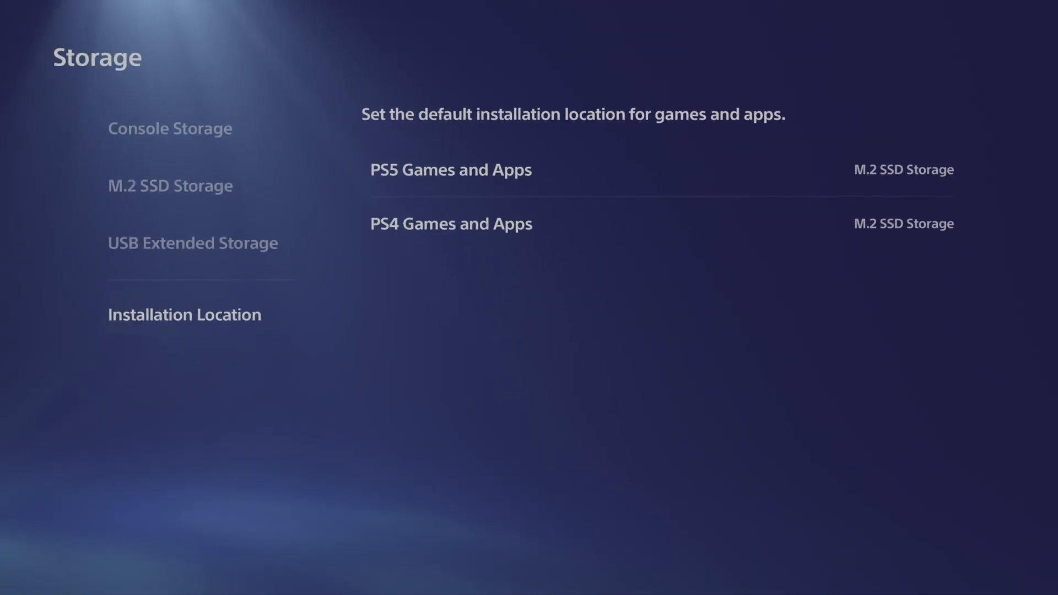
left_click(170, 186)
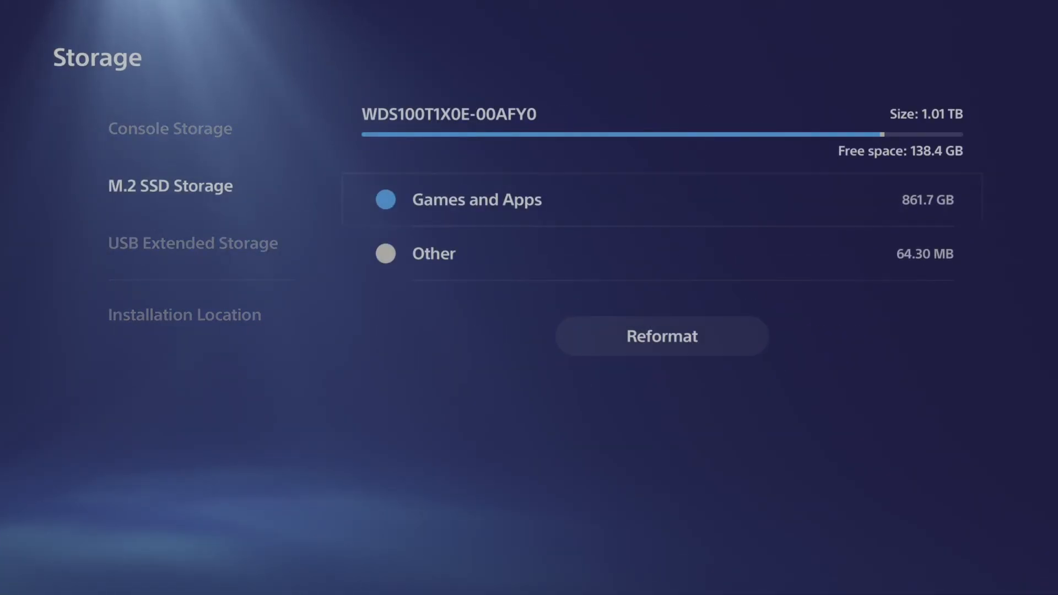
left_click(476, 199)
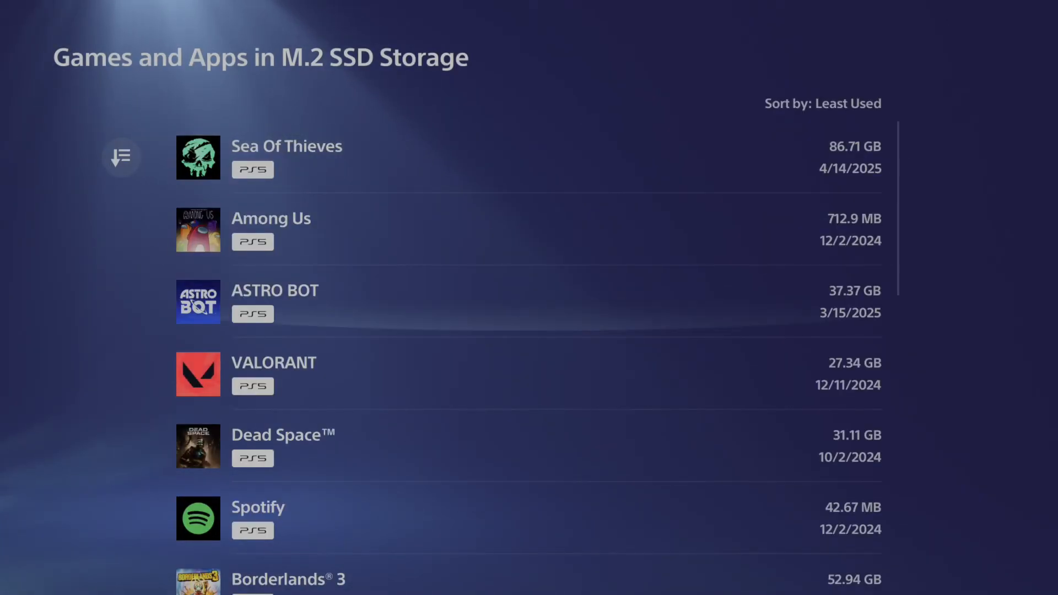
scroll("down", 3)
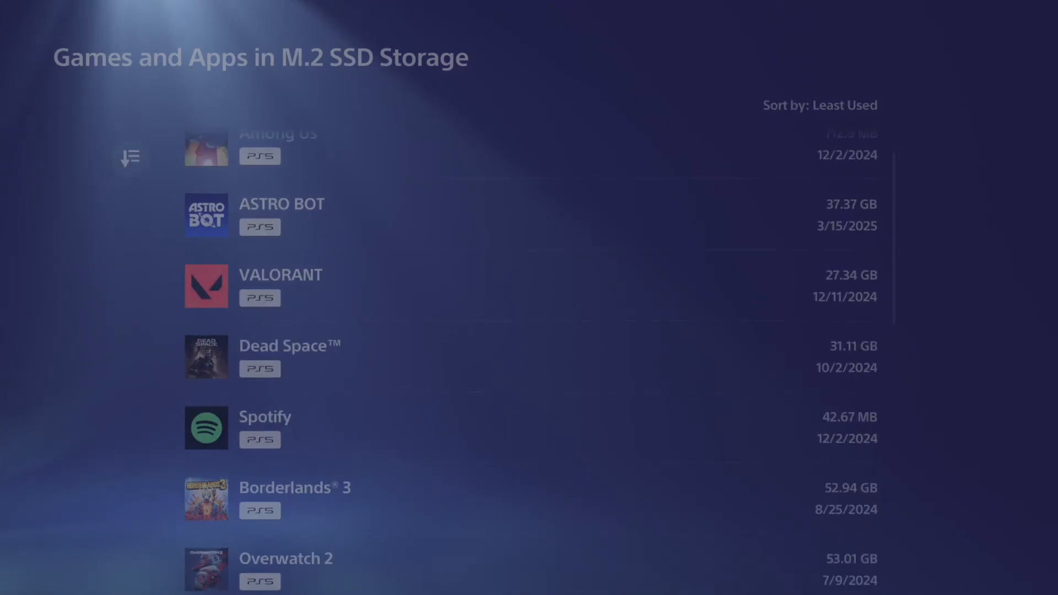
left_click(191, 243)
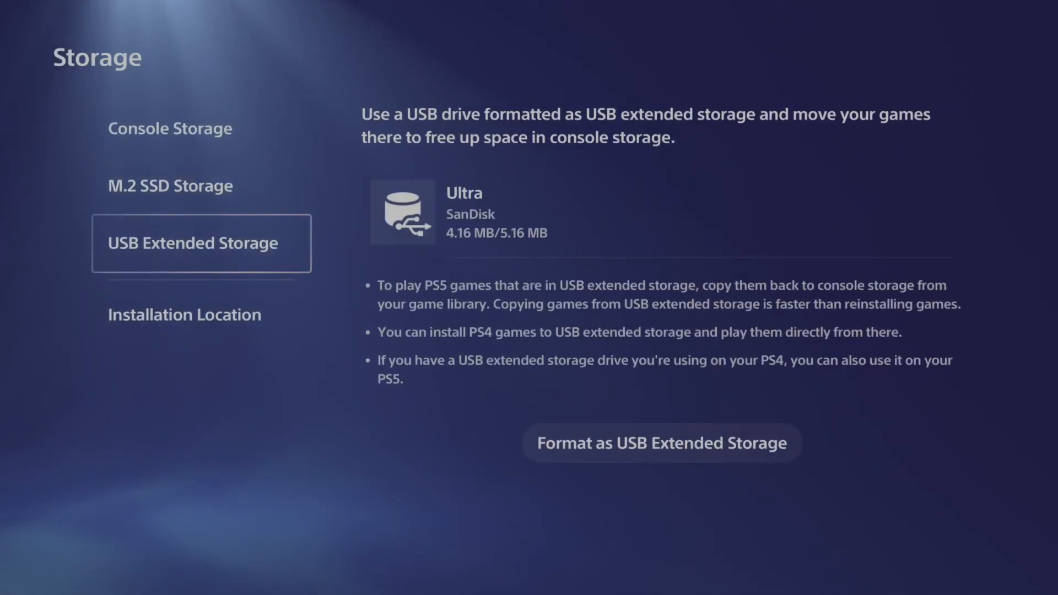
left_click(184, 314)
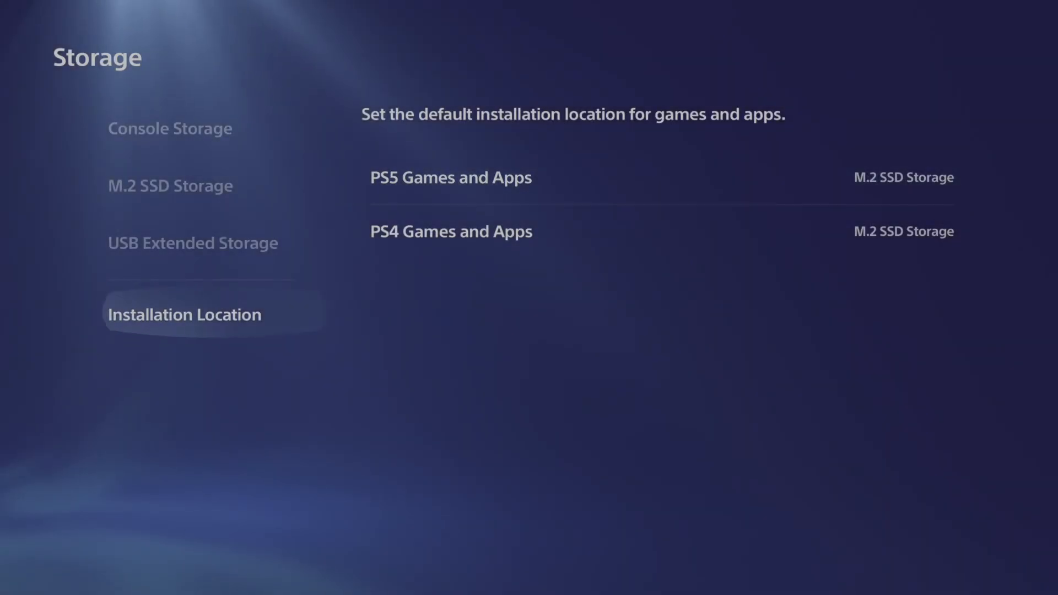